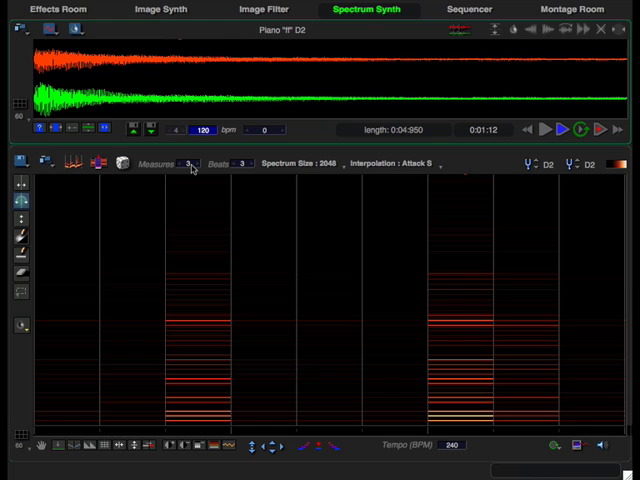
- Set the Beats field so each measure of the sequence has 16 beats
click(188, 164)
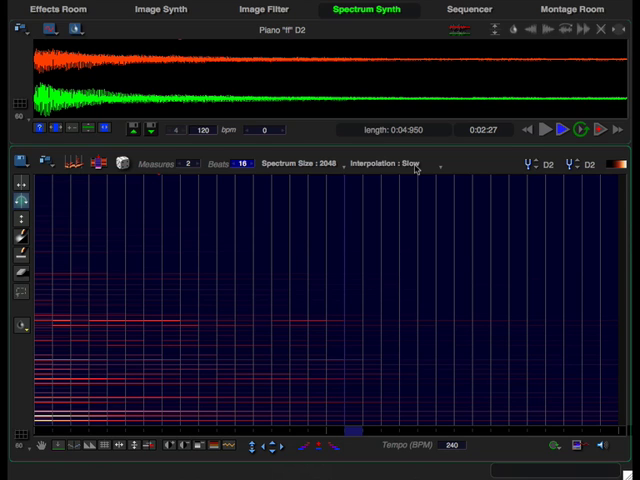
- Choose Attack S as the sequence's interpolation mode
click(388, 160)
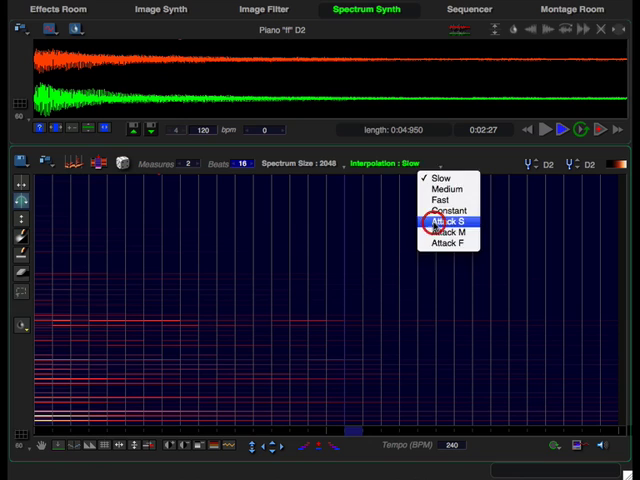
click(446, 220)
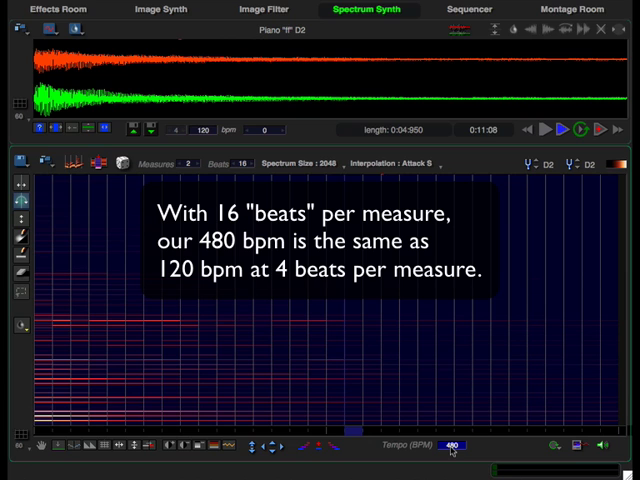
- Shuffle the piano spectrum events into a scattered rhythmic pattern across both measures
click(124, 164)
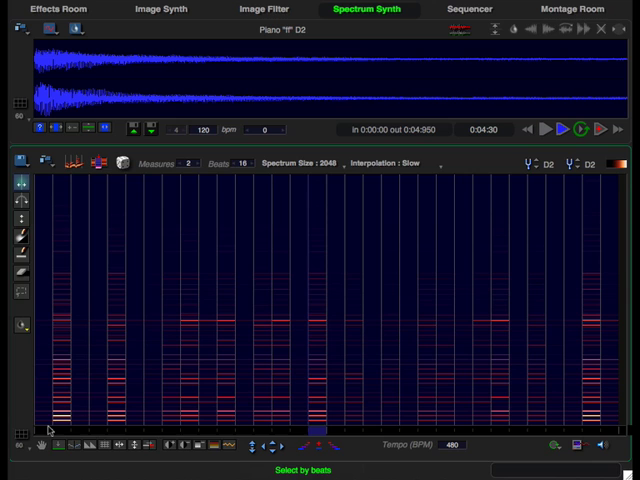
- Select several beat columns and bring up the formant envelope presets for them
click(16, 328)
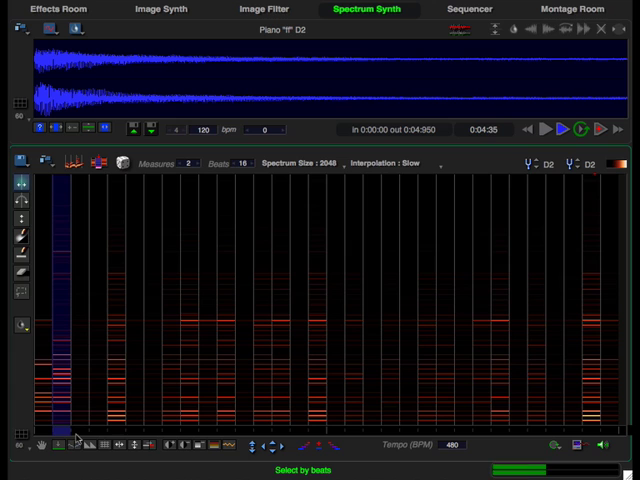
click(18, 328)
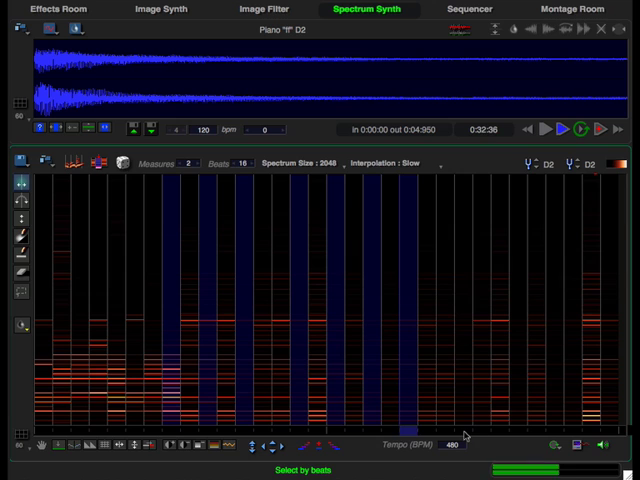
click(18, 324)
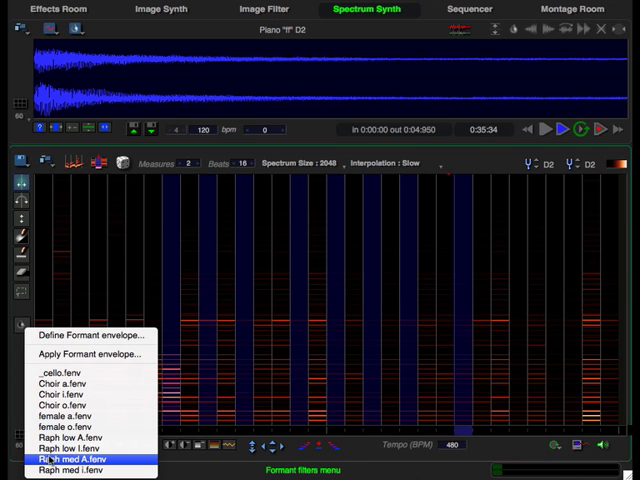